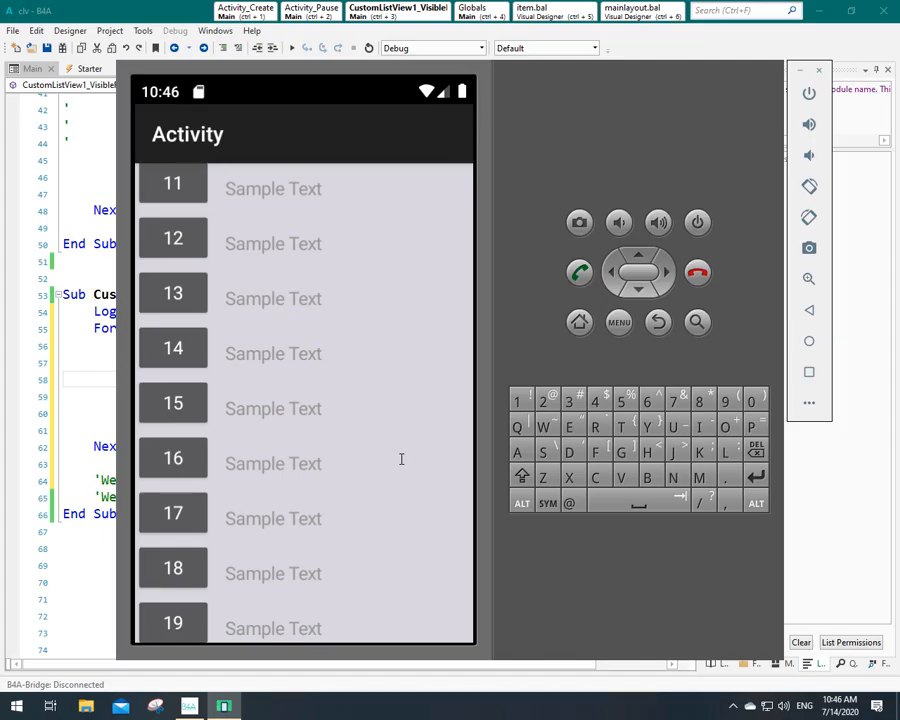
Step: Scroll the emulator's CustomListView from items 11–19 back up toward item 2
scroll(down, 3)
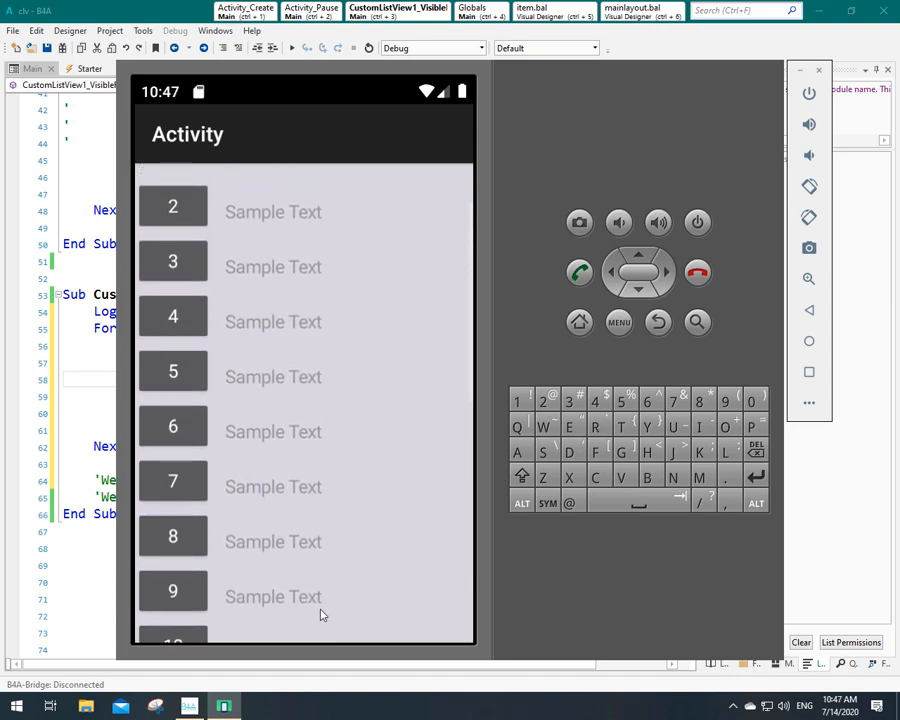
scroll(down, 3)
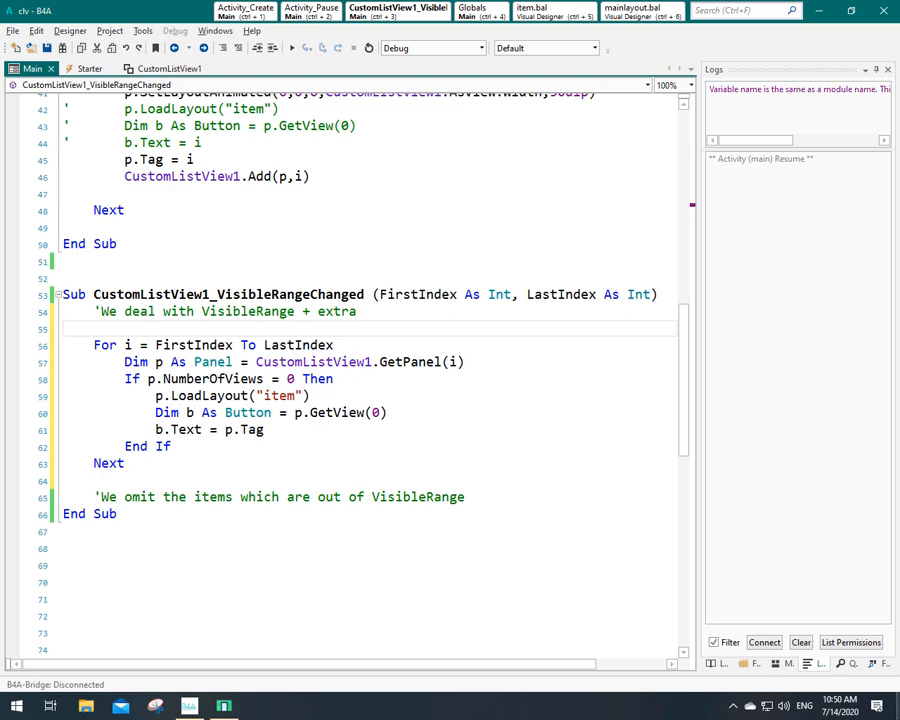
Step: Declare Dim extra As Int = 10 and start the For loop at FirstIndex - extra
text(dim)
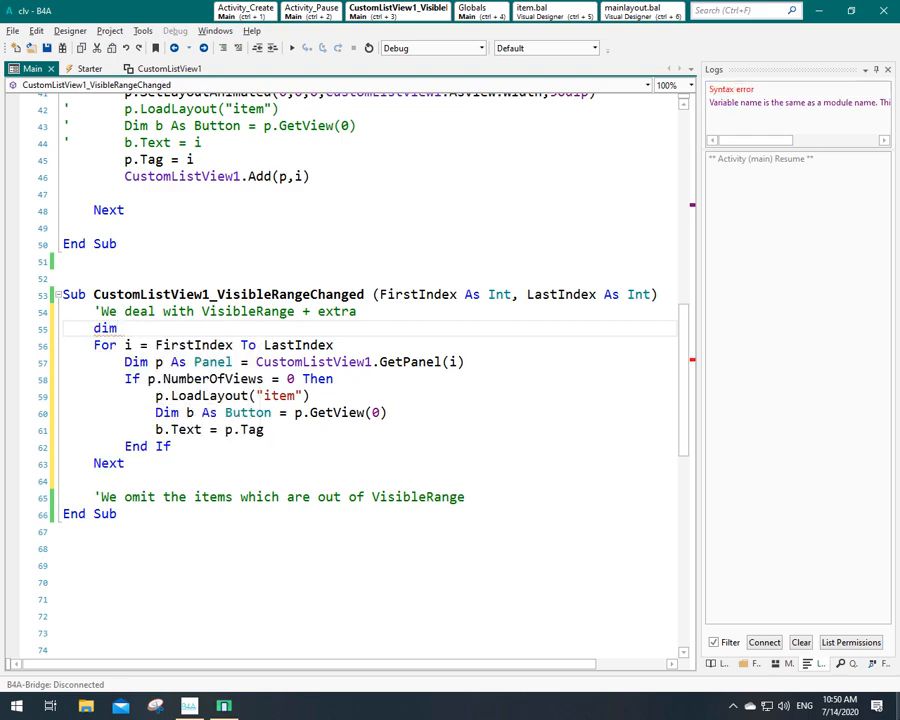
text(extra as Int =)
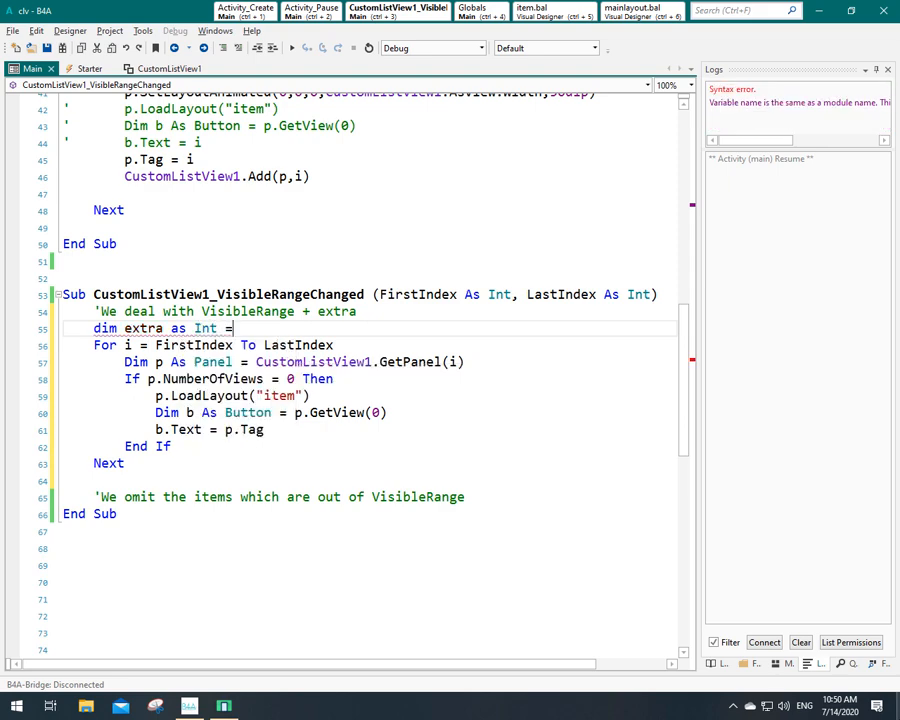
text(10)
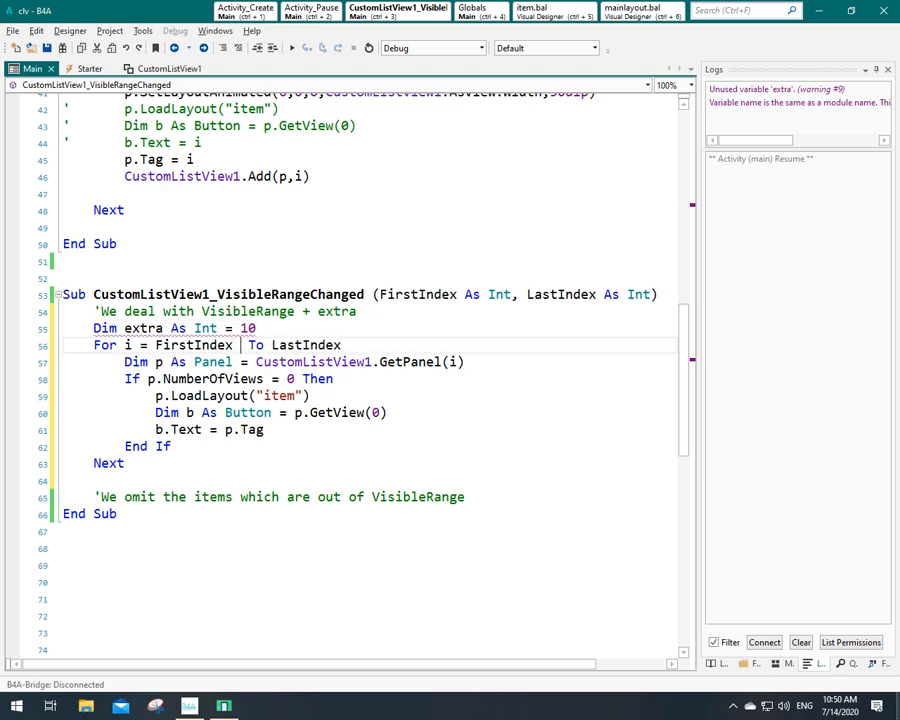
text(-)
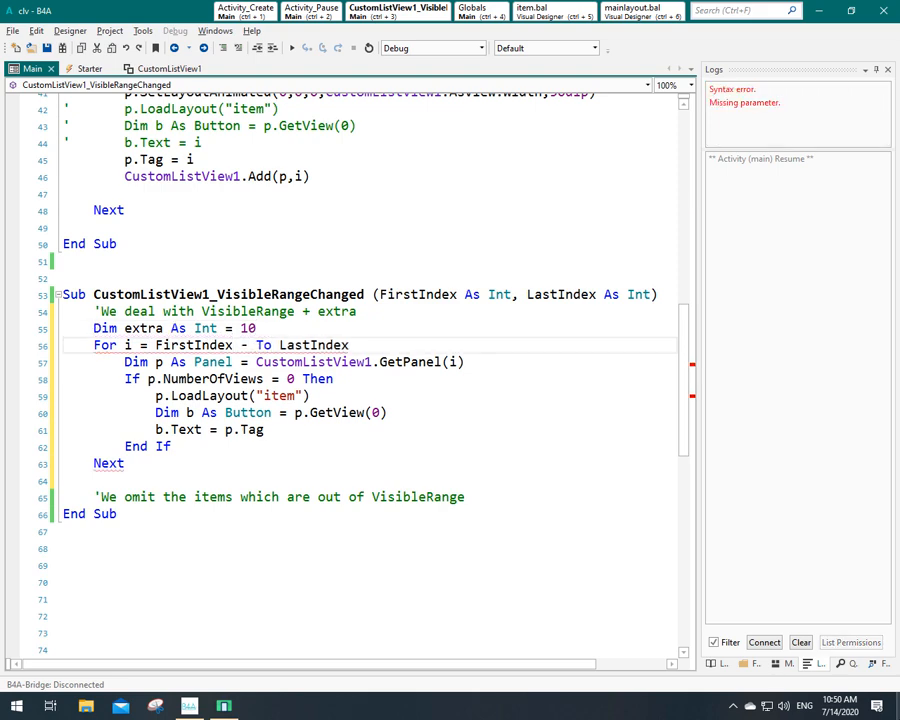
text(extra)
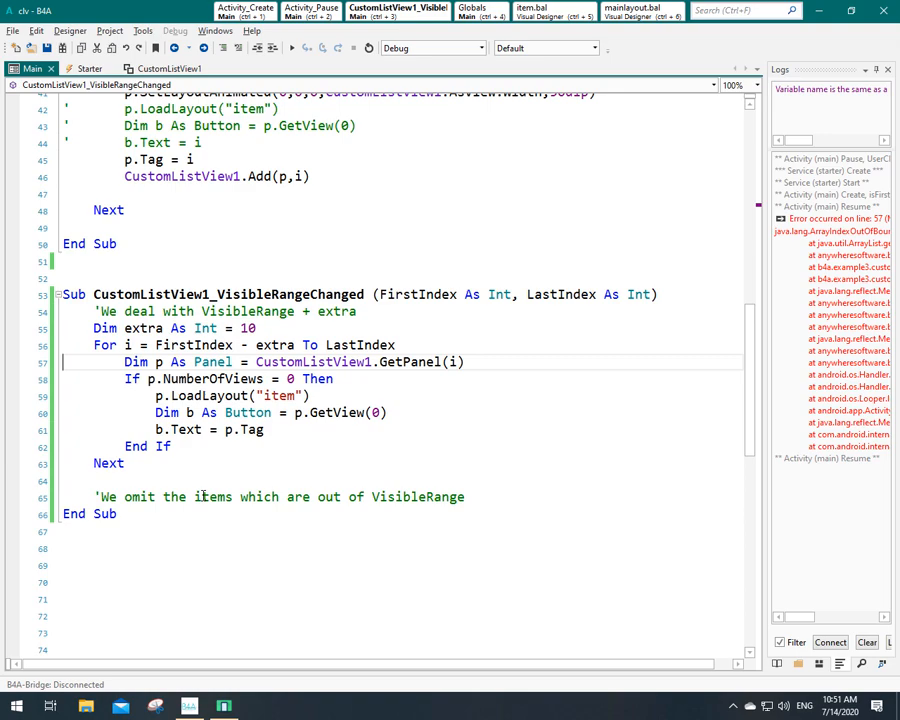
Step: Wrap the loop start as Max(0, FirstIndex - extra) and rerun the app
text(max()
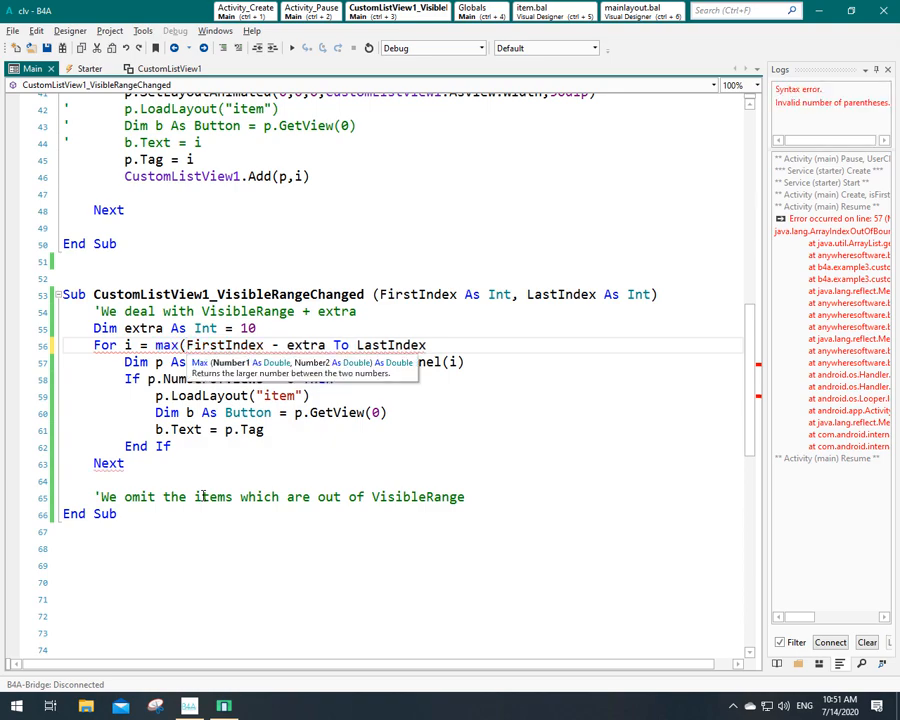
text(0,)
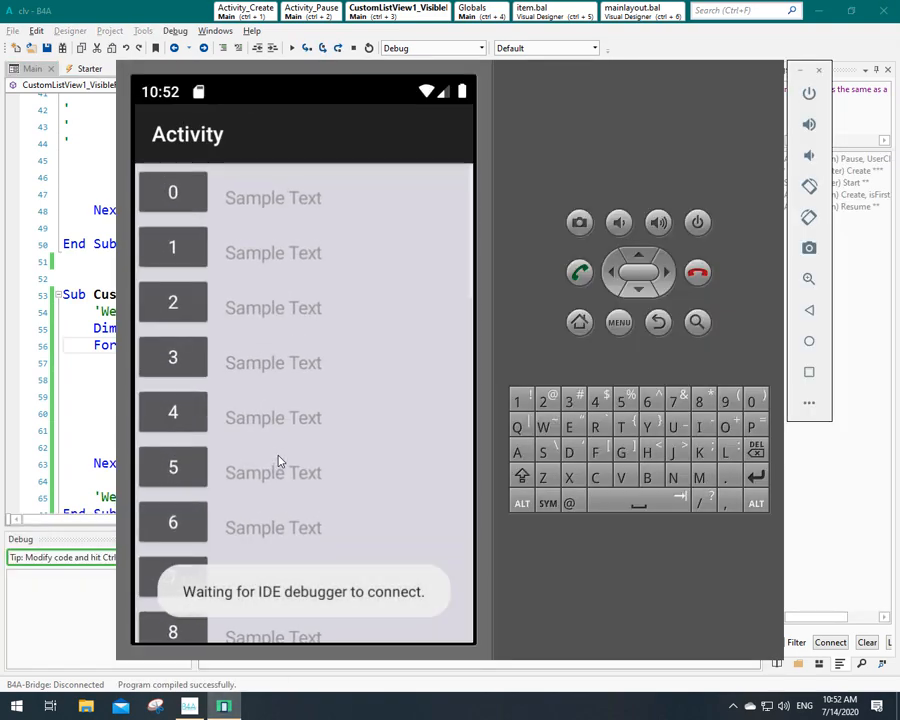
Step: Extend the loop's end to LastIndex + extra using the autocomplete suggestion
scroll(down, 3)
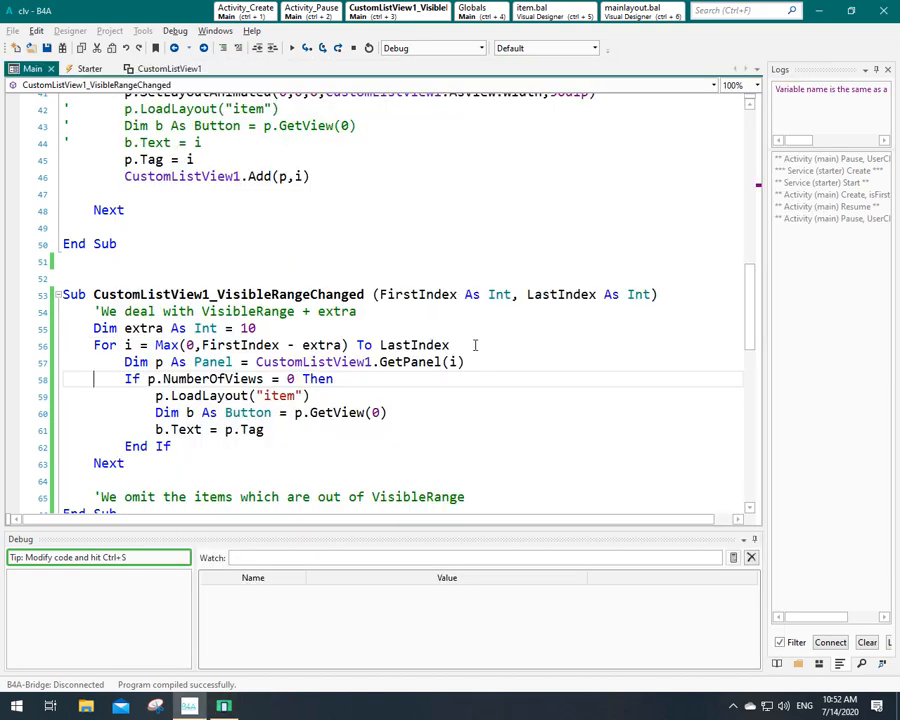
text(+)
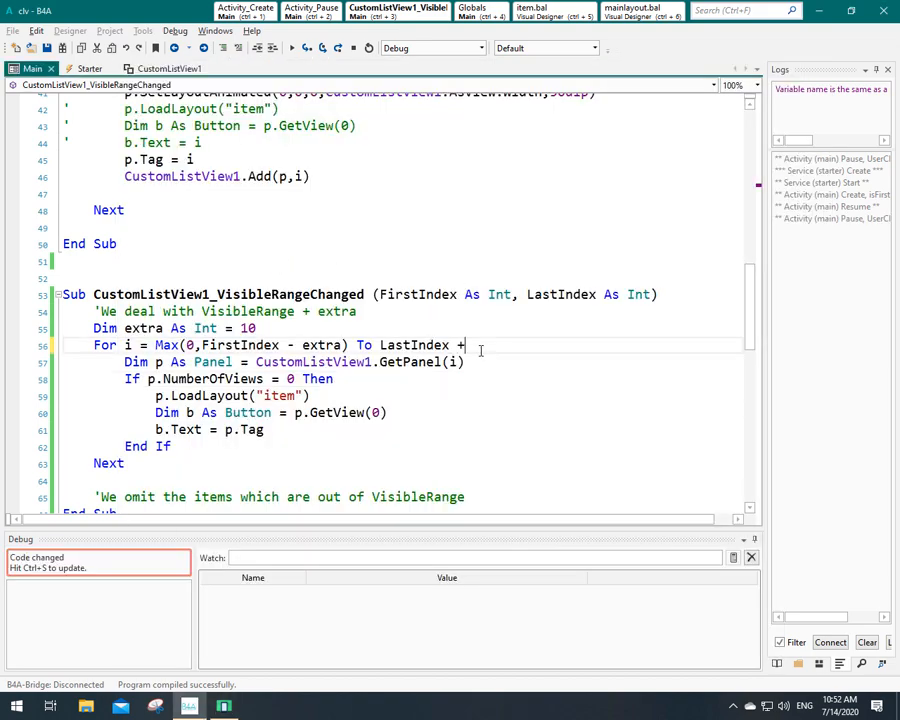
text(ex)
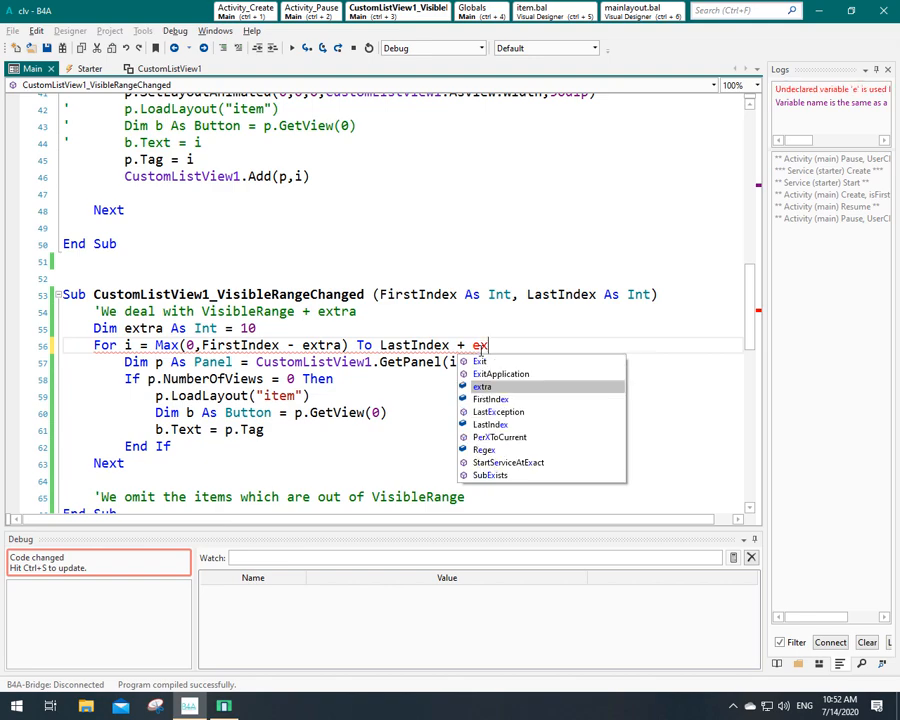
key(Enter)
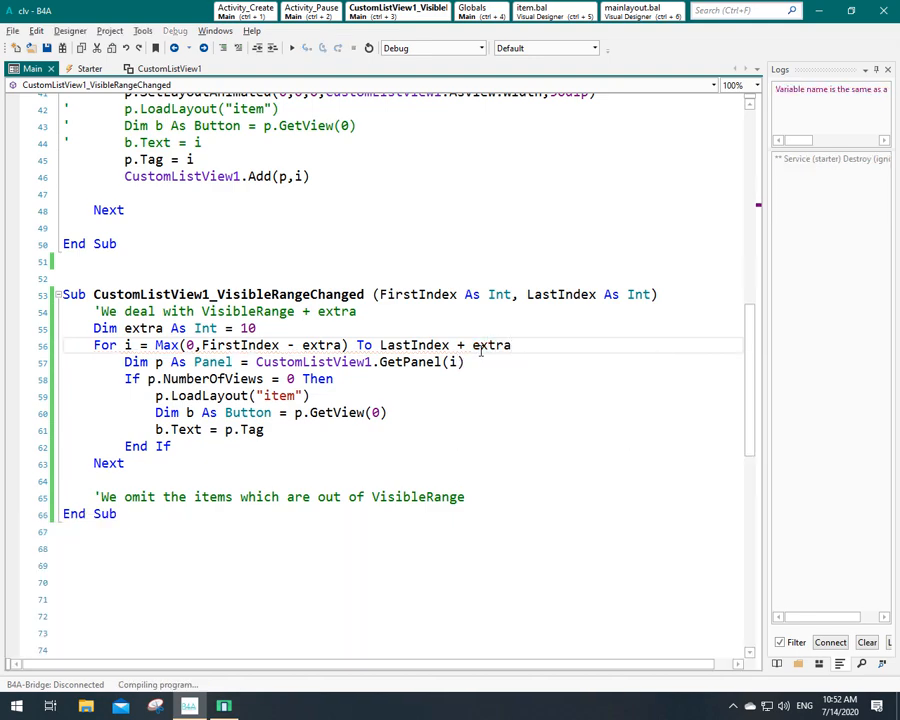
Step: Run the app, scroll the list into an out-of-bounds error, and select the upper bound
click(290, 48)
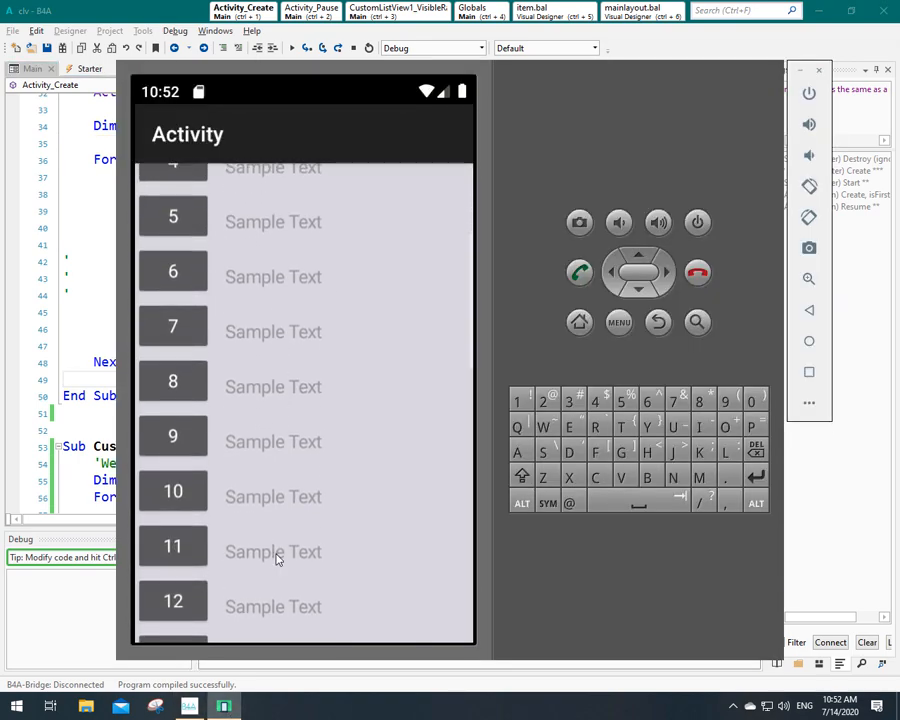
scroll(down, 3)
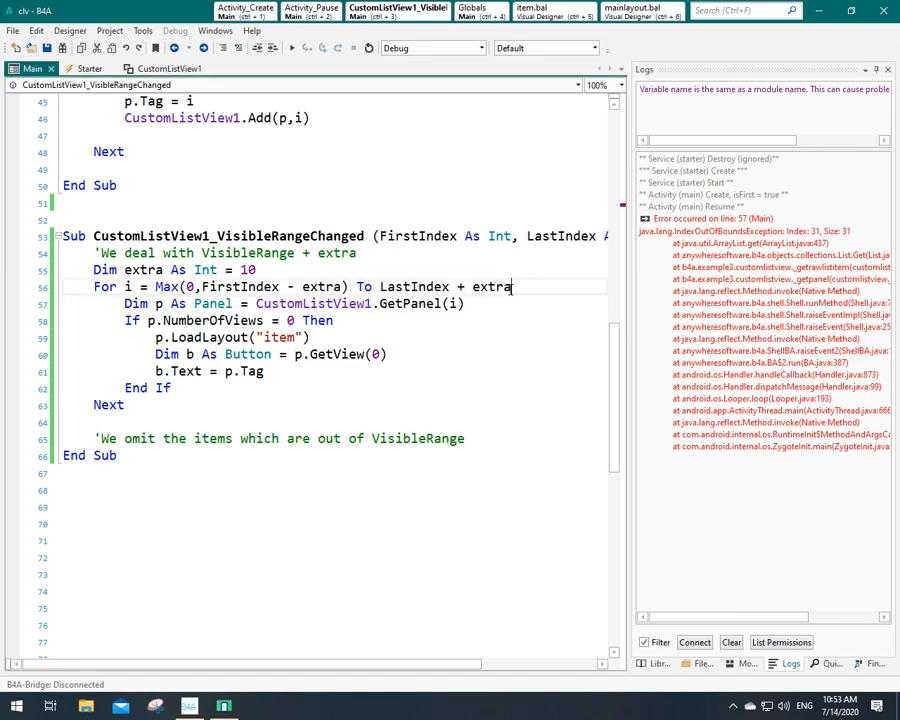
double_click(490, 288)
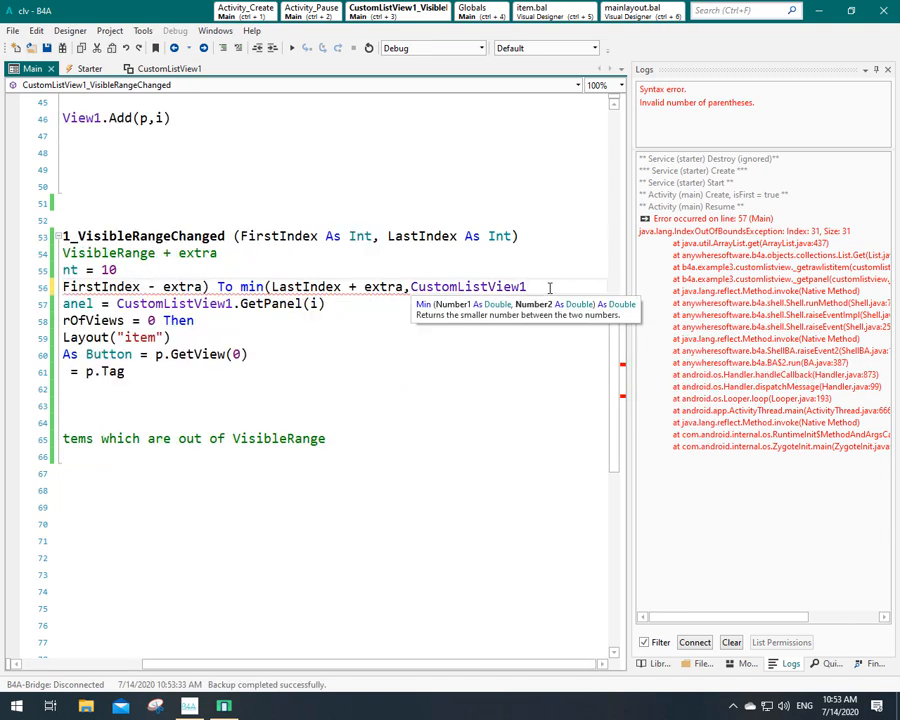
Step: Cap the loop end with Min against CustomListView1.Size - 1, rerun and scroll past item 25
text(.Size)
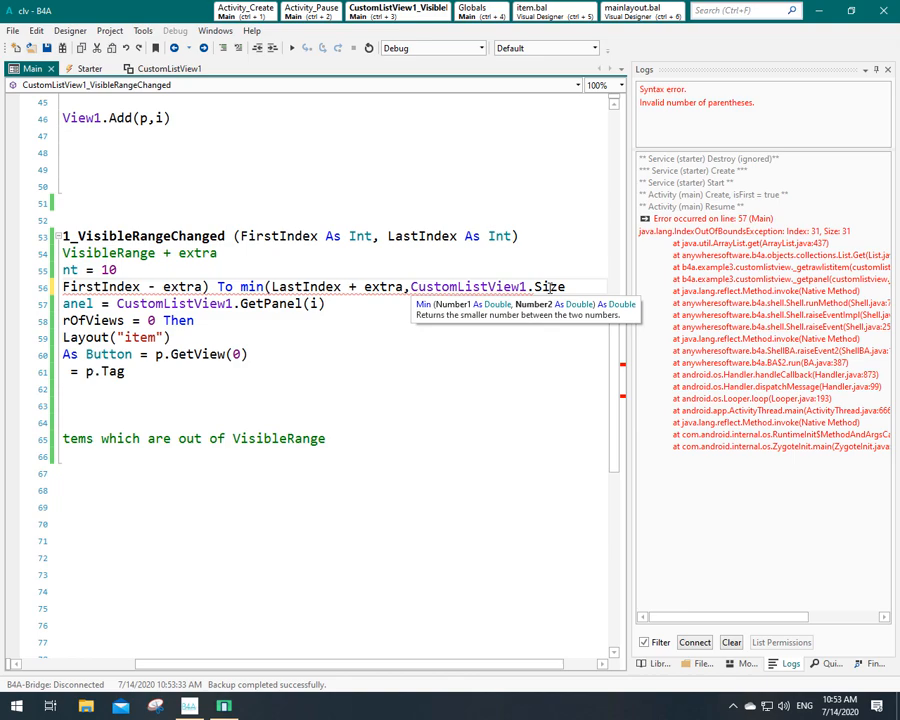
text(-10)
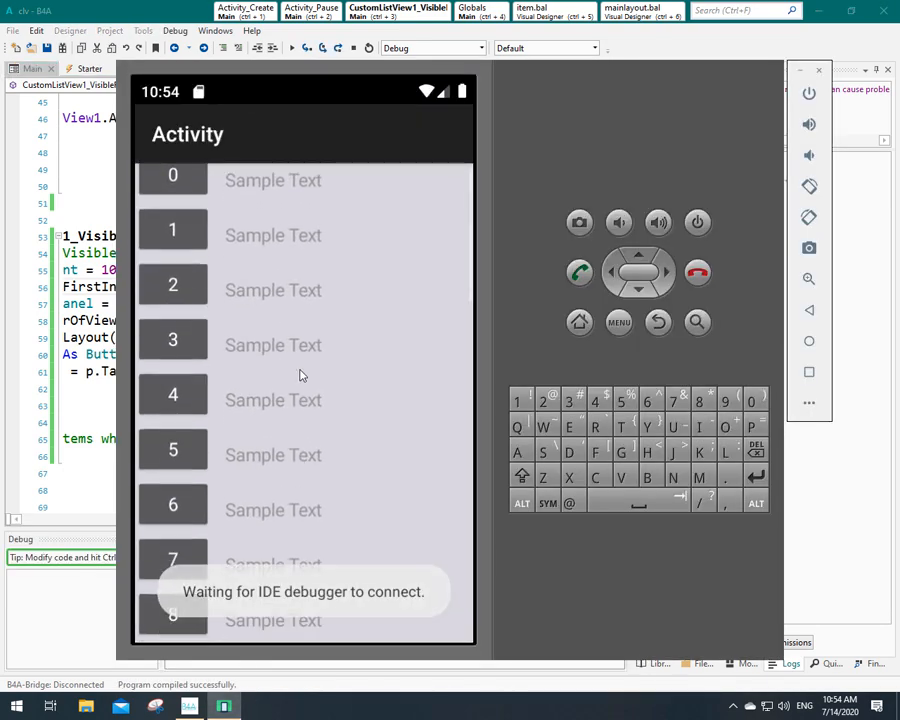
scroll(down, 3)
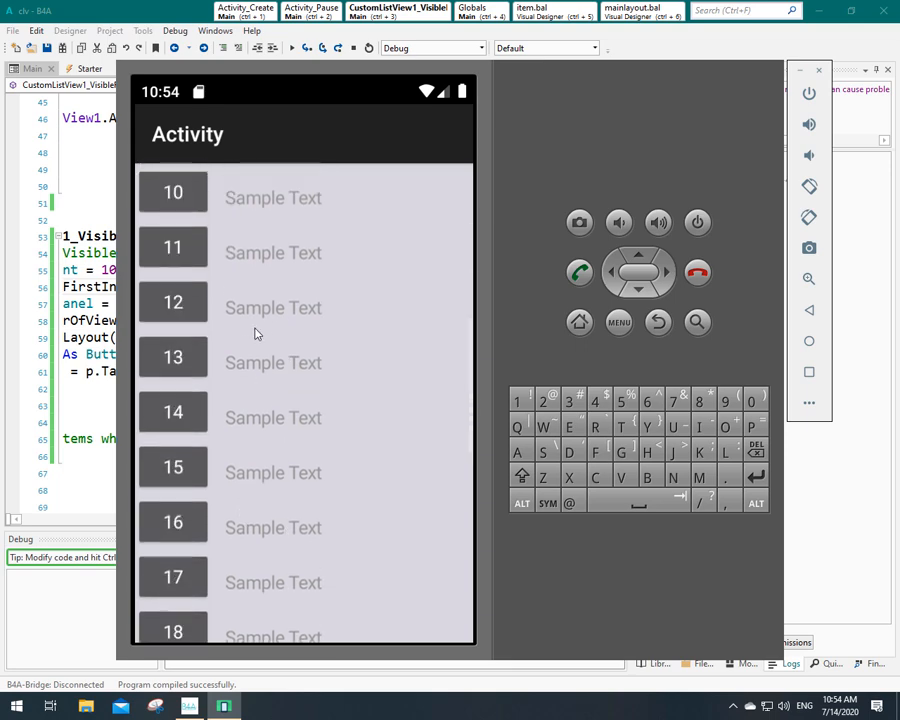
scroll(down, 3)
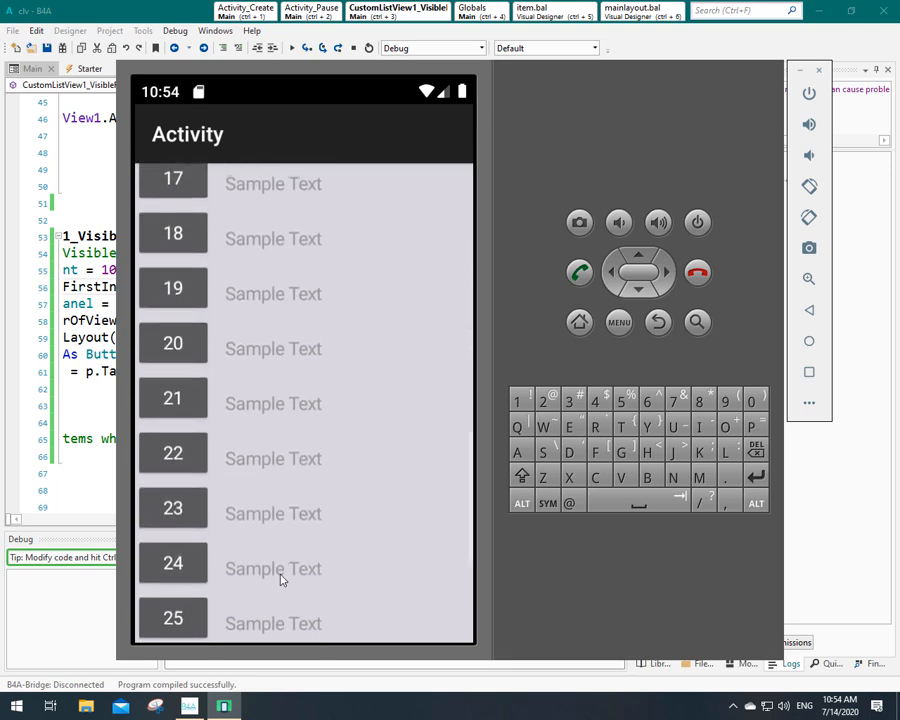
scroll(down, 3)
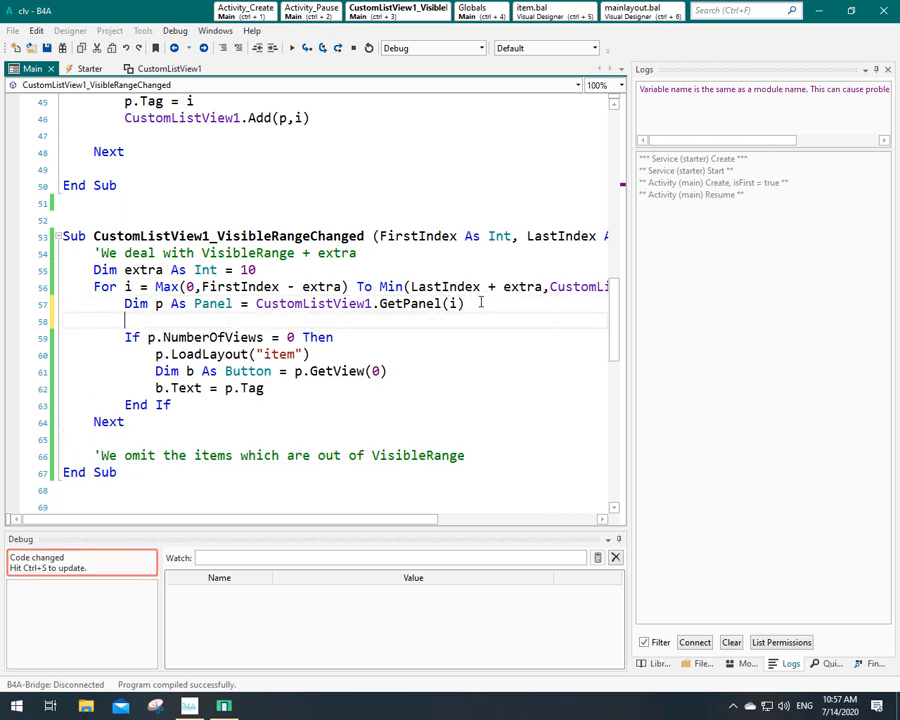
Step: Add the condition If i > FirstIndex And i < LastIndex Then above the layout-loading block
text(if)
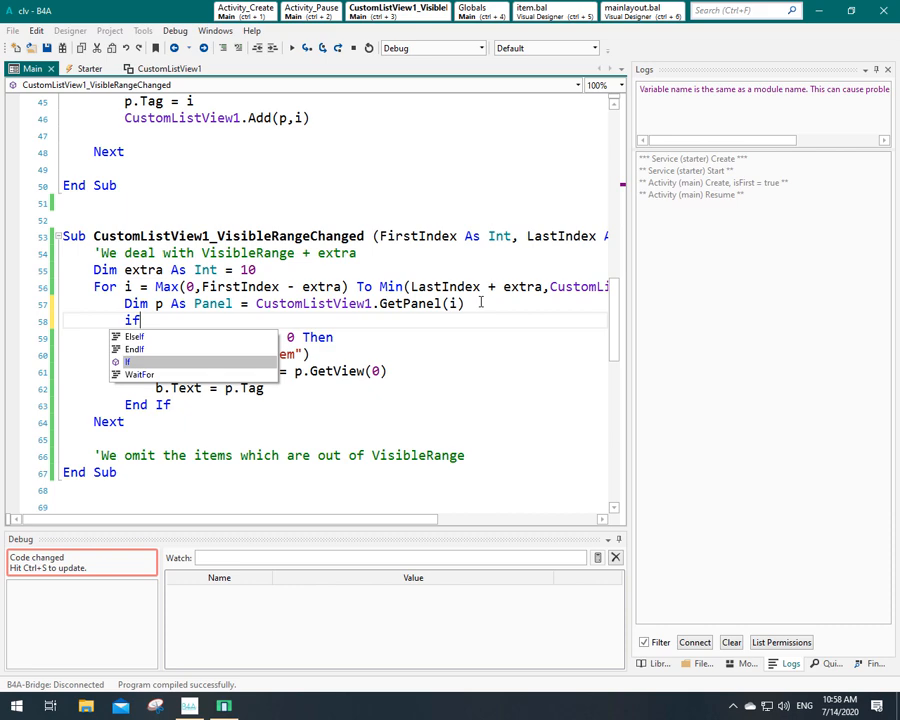
text(i)
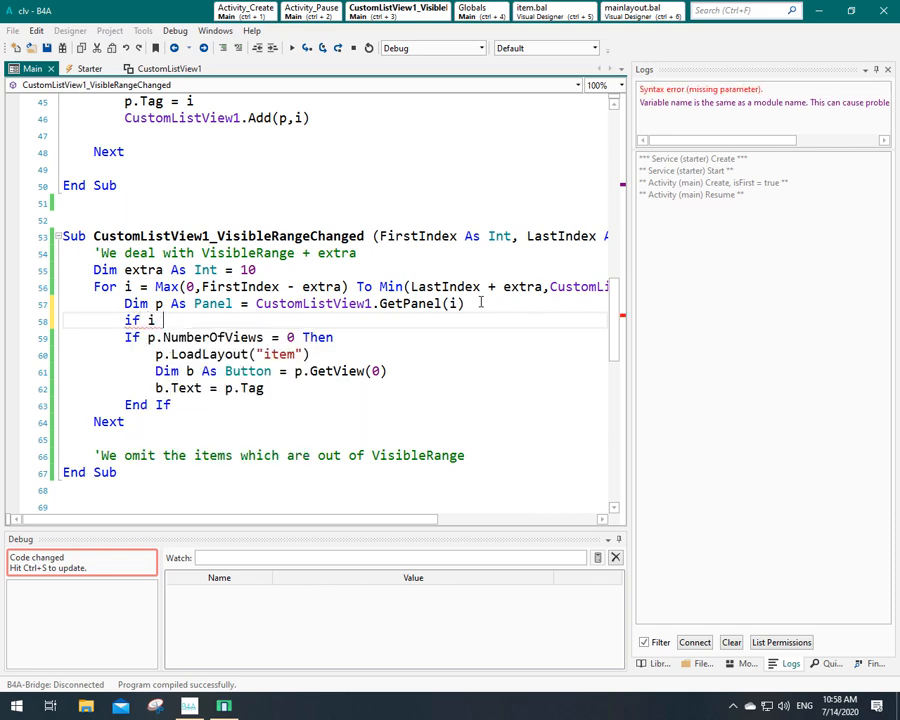
text(.)
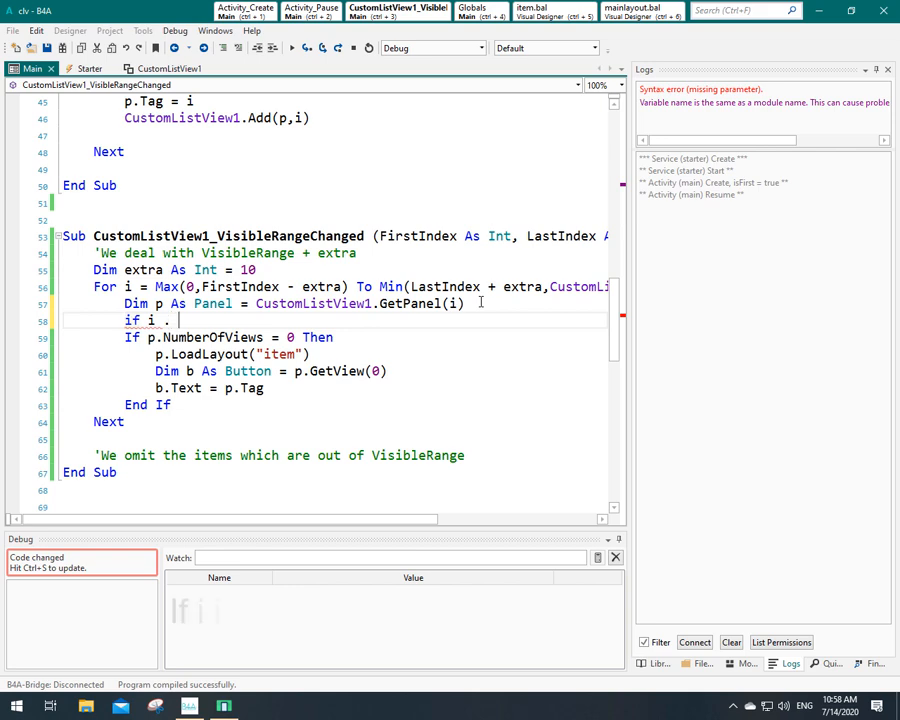
text(>)
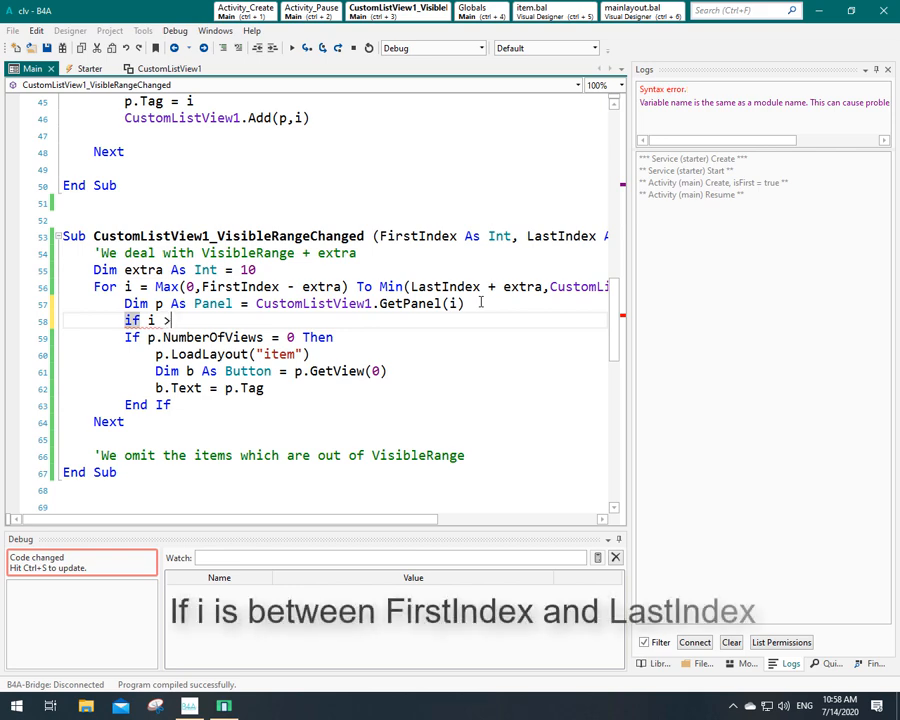
text(FirstIndex)
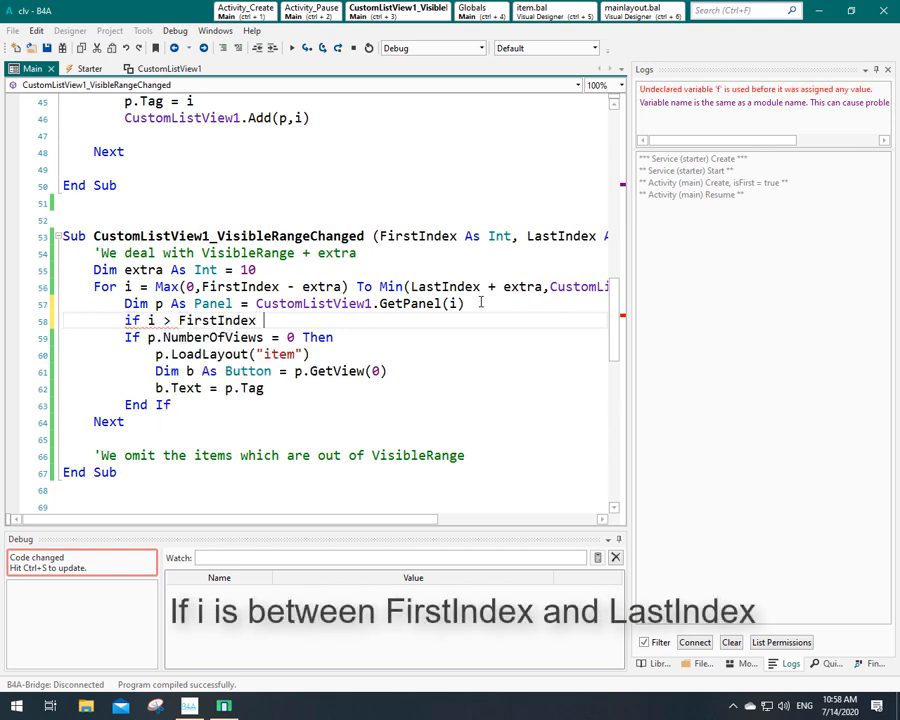
text(and i)
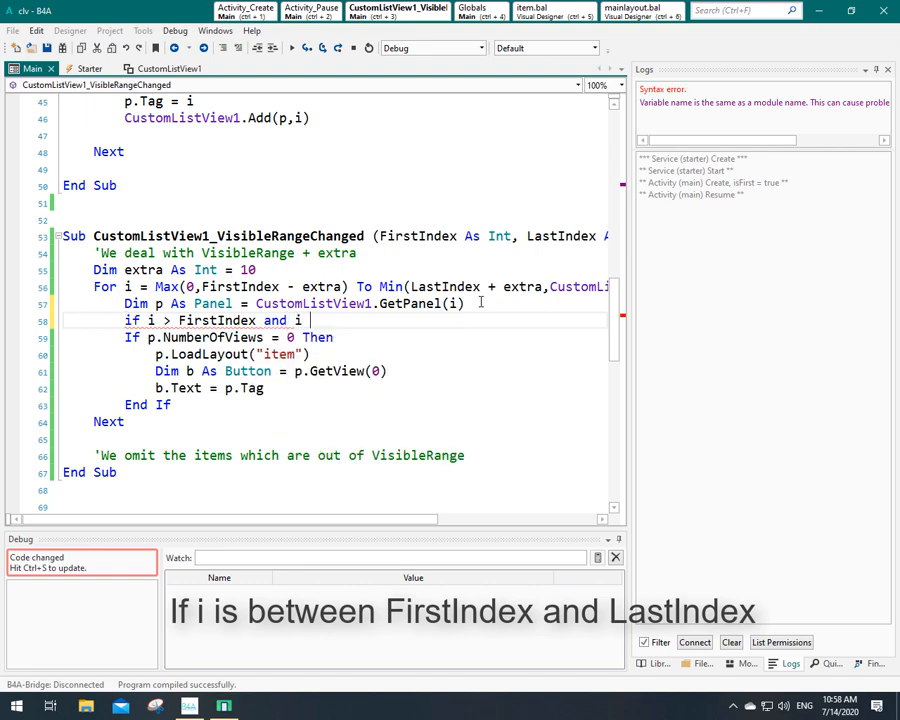
text(<)
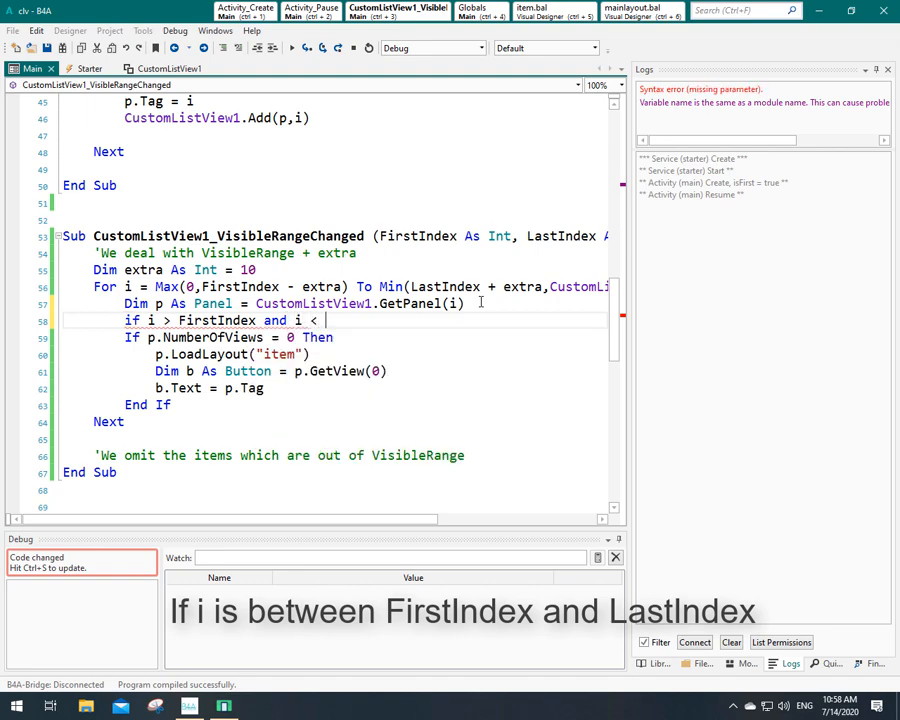
text(LastIndex then)
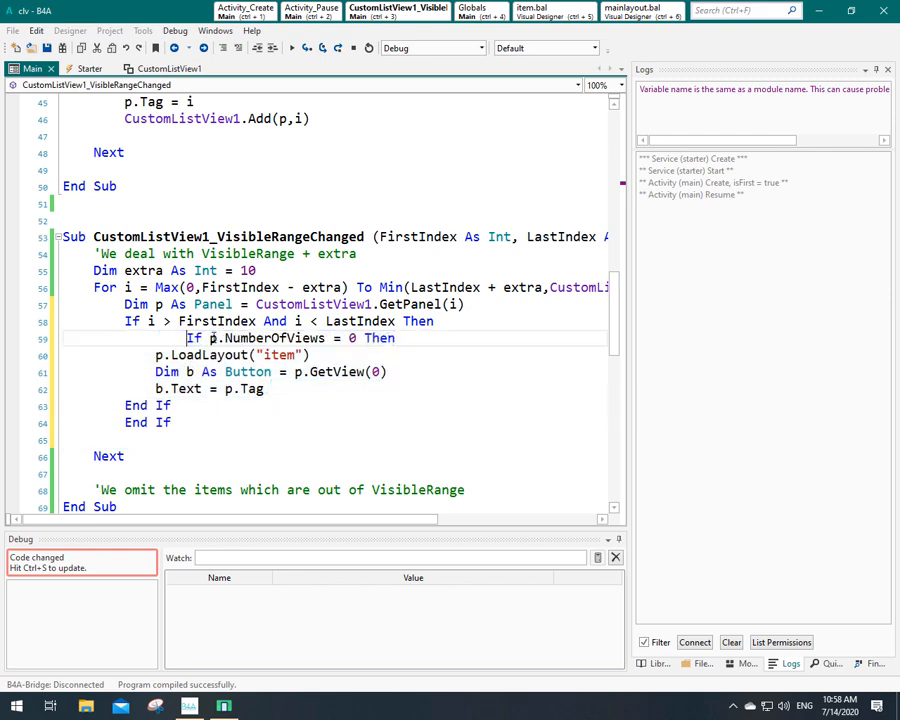
Step: Indent the inner layout-loading block under the new If and begin its Else branch
drag(156, 354, 264, 388)
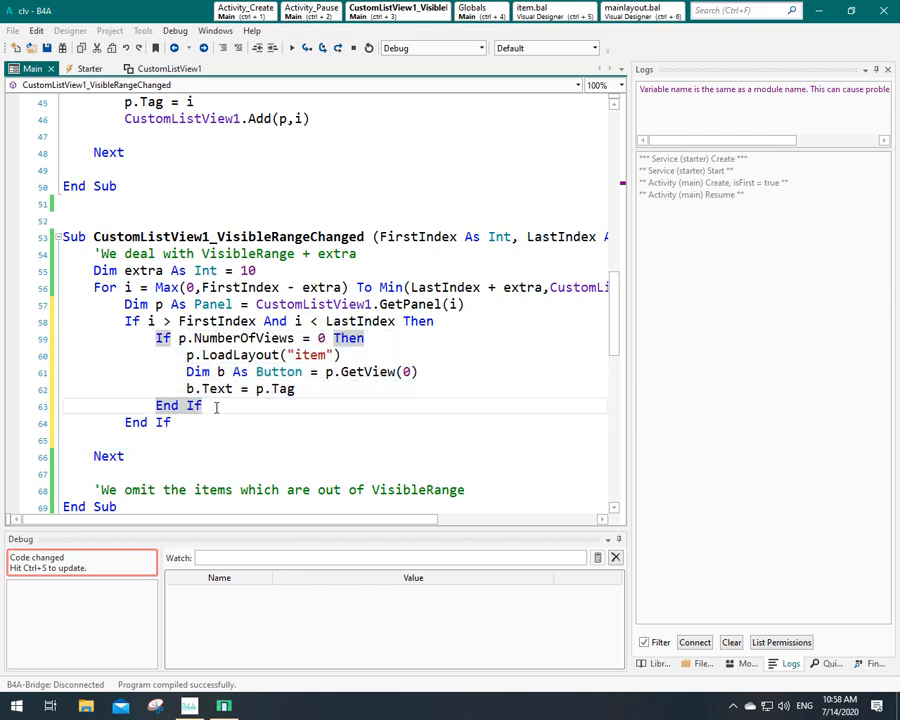
text(el)
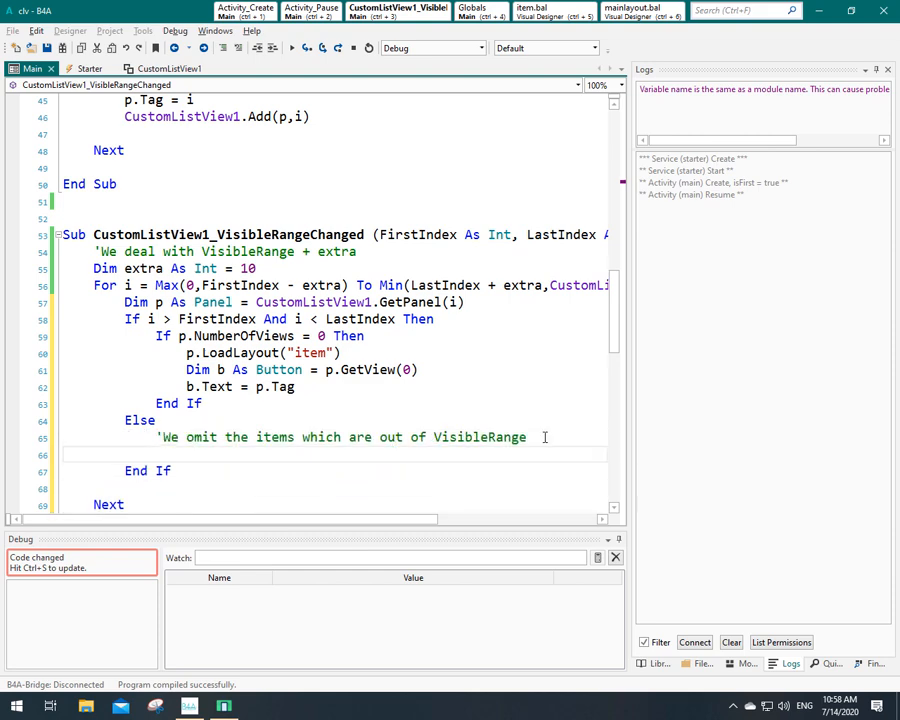
Step: In the Else branch, call p.RemoveAllViews when p.NumberOfViews > 0
text(if)
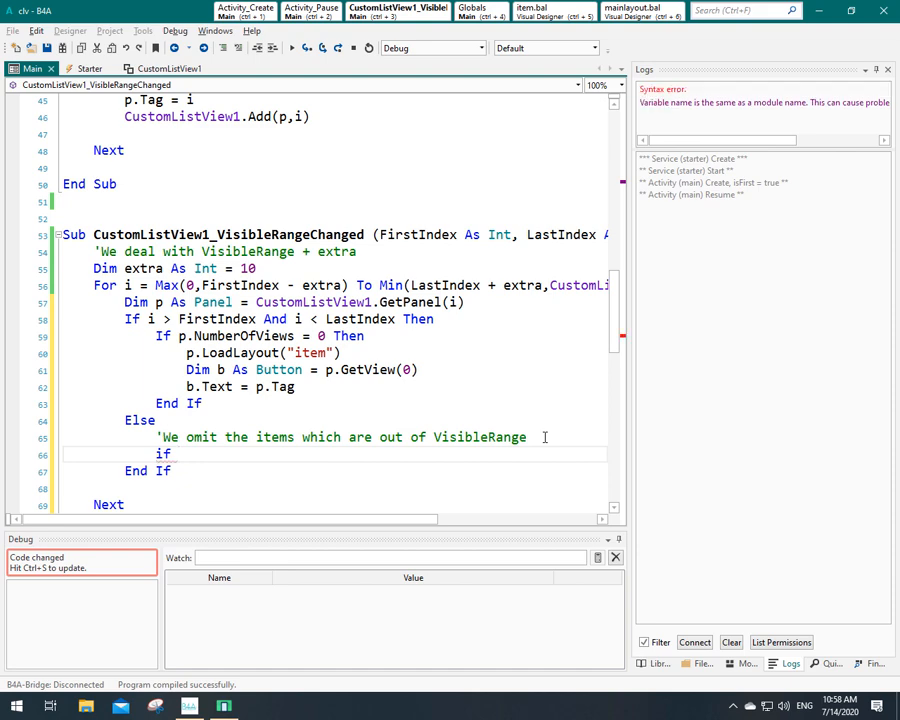
text(p.NumberOfViews)
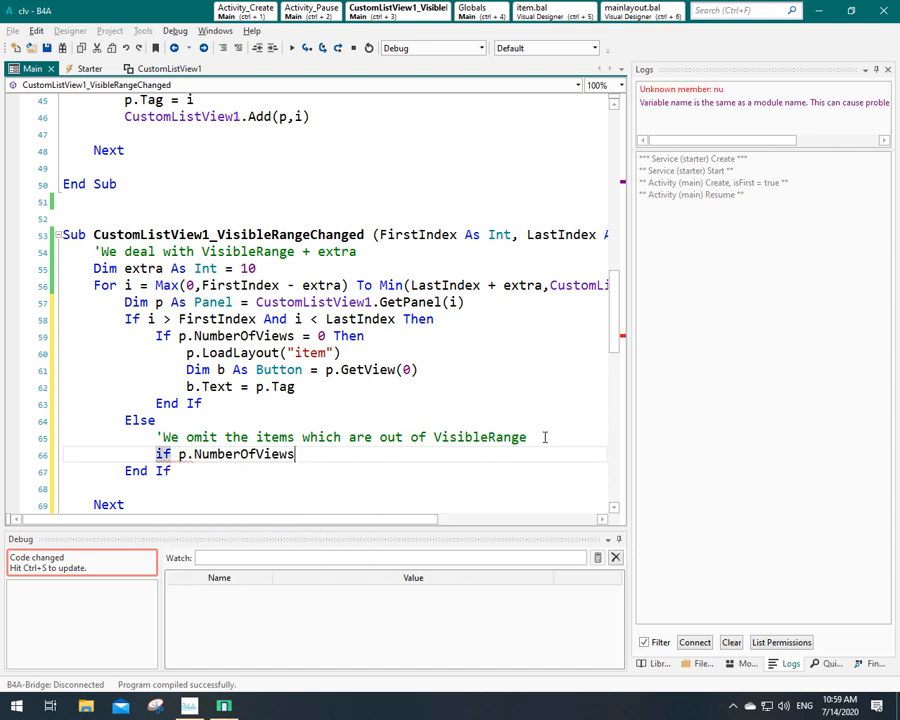
text(>)
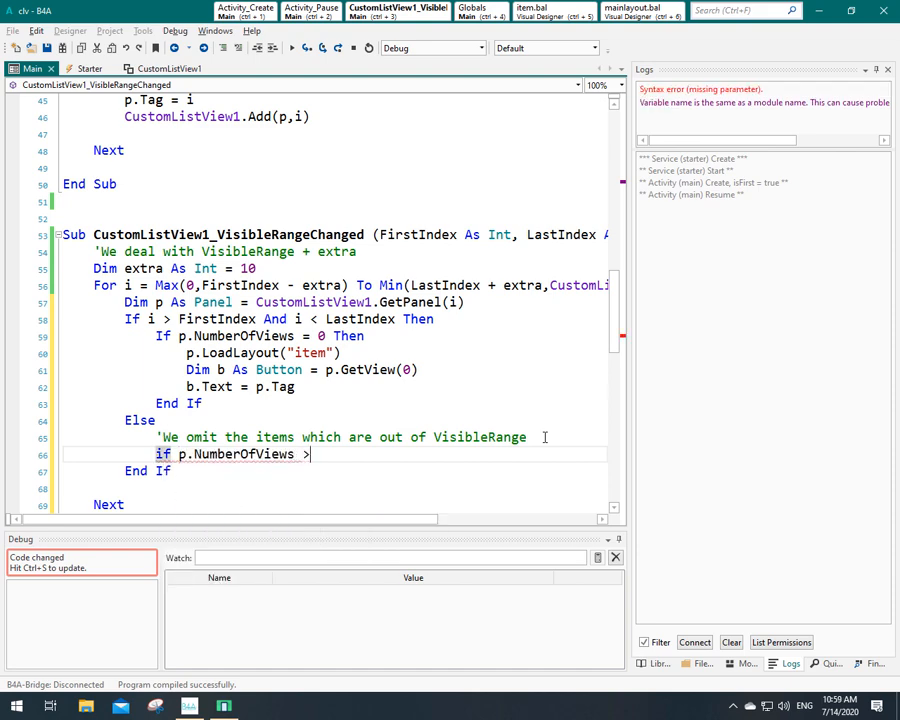
text(0 Then)
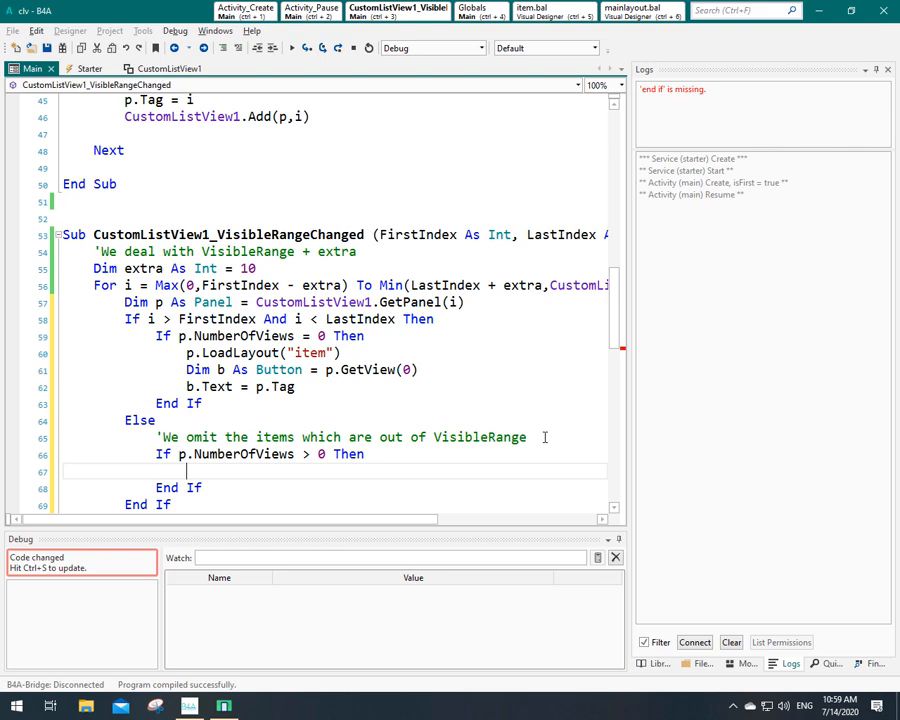
text(p.)
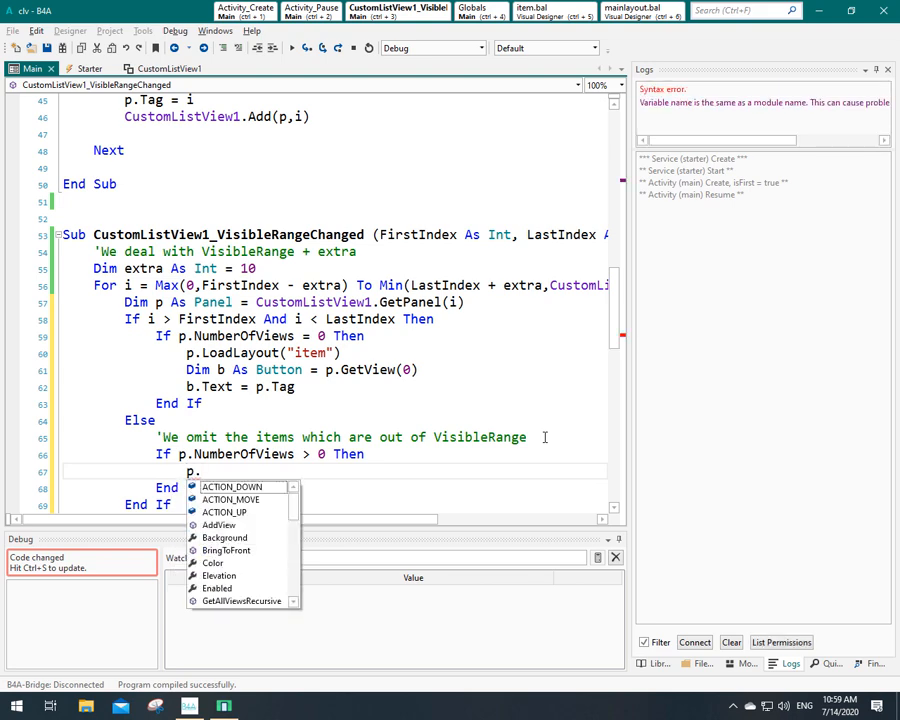
text(RemoveAllViews)
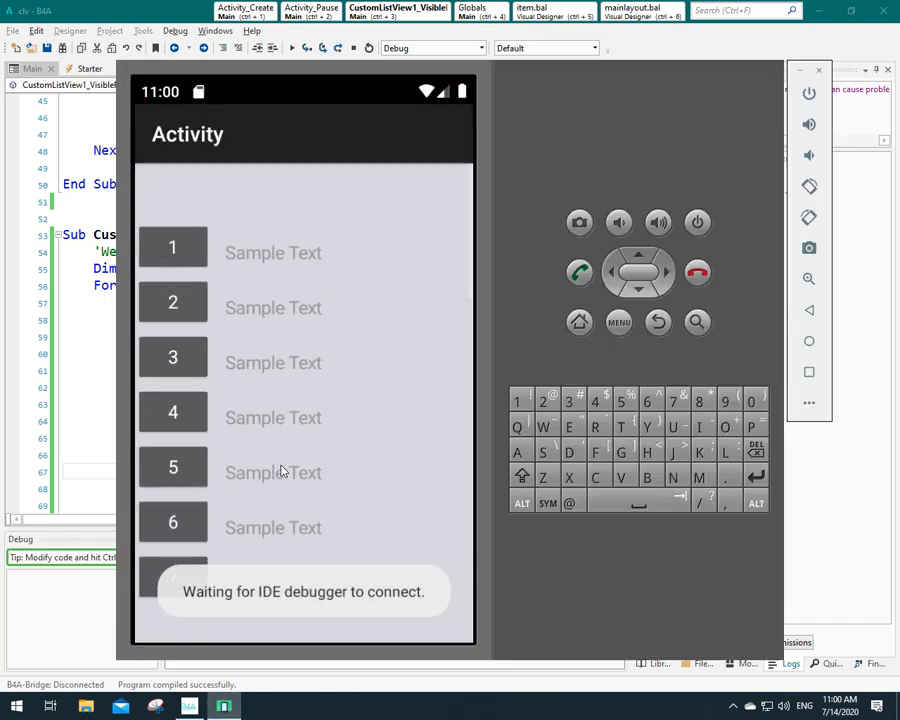
Step: Scroll the emulator list down past item 16 and back up to watch rows load into view
scroll(down, 3)
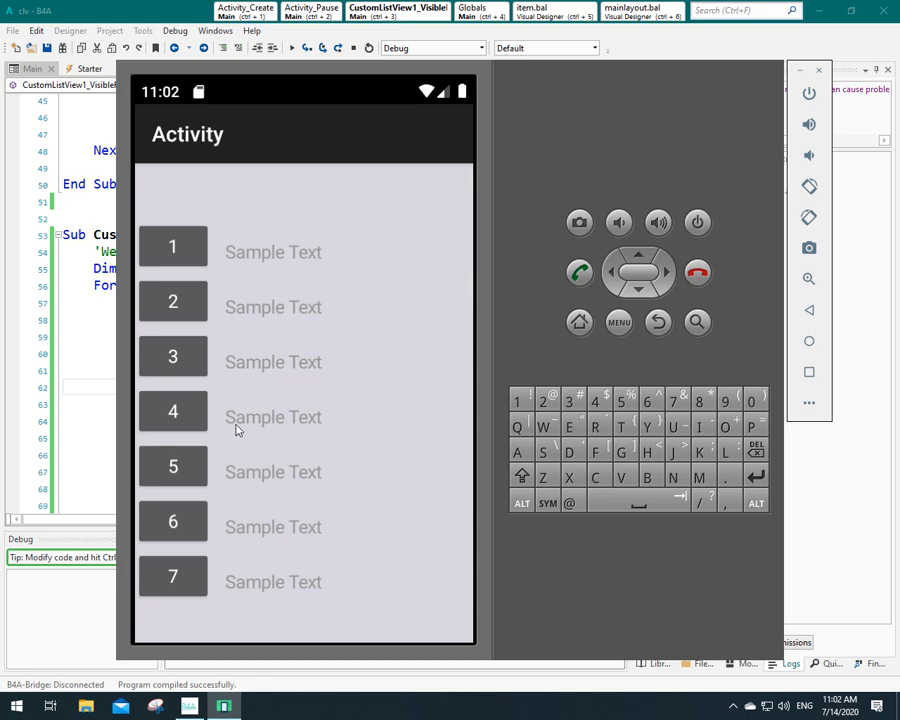
scroll(down, 3)
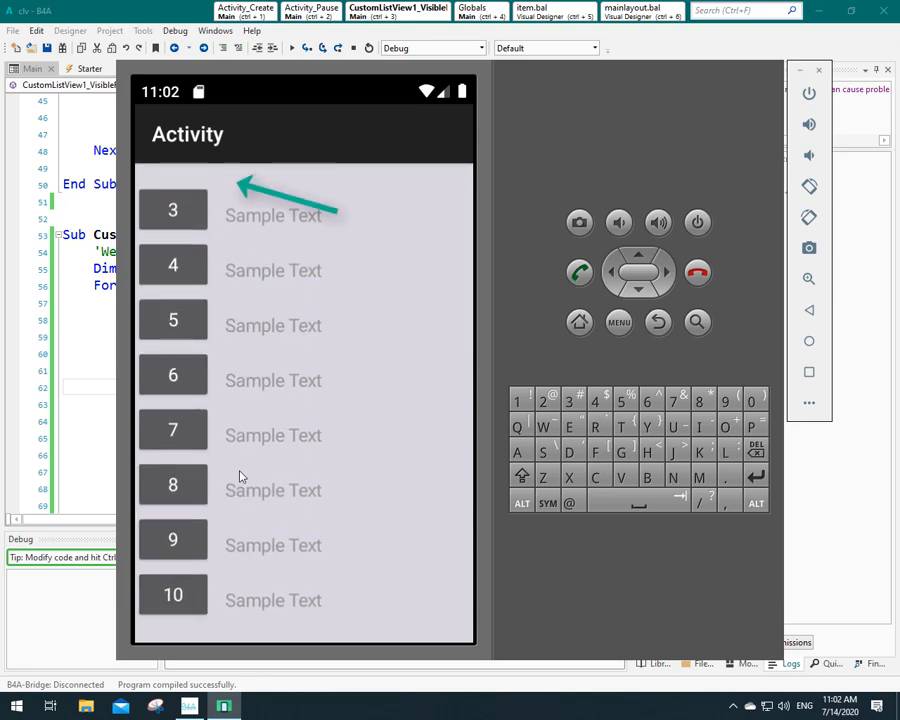
scroll(down, 3)
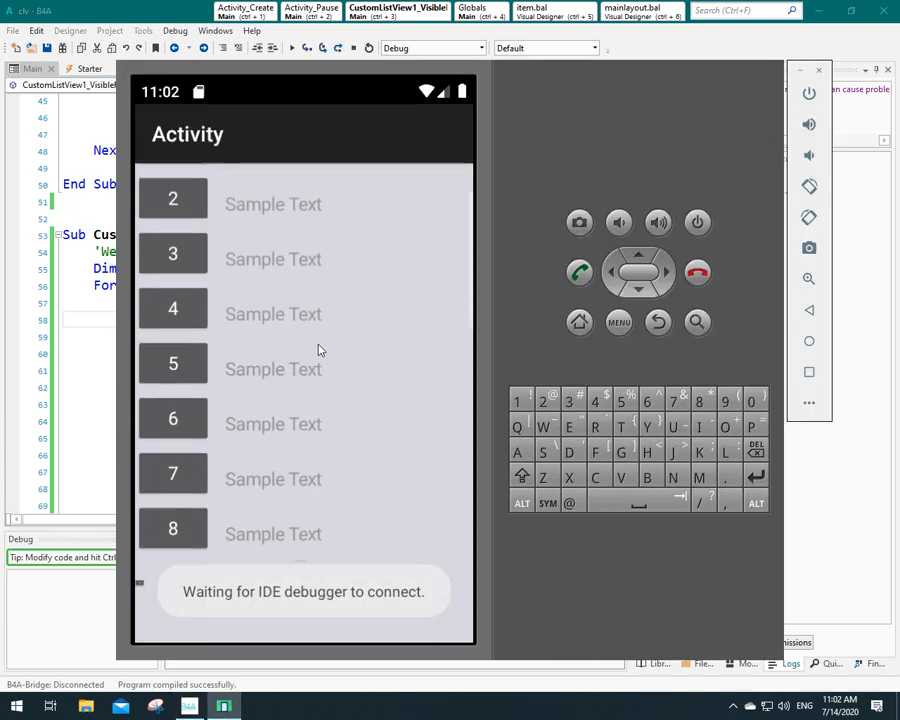
scroll(down, 3)
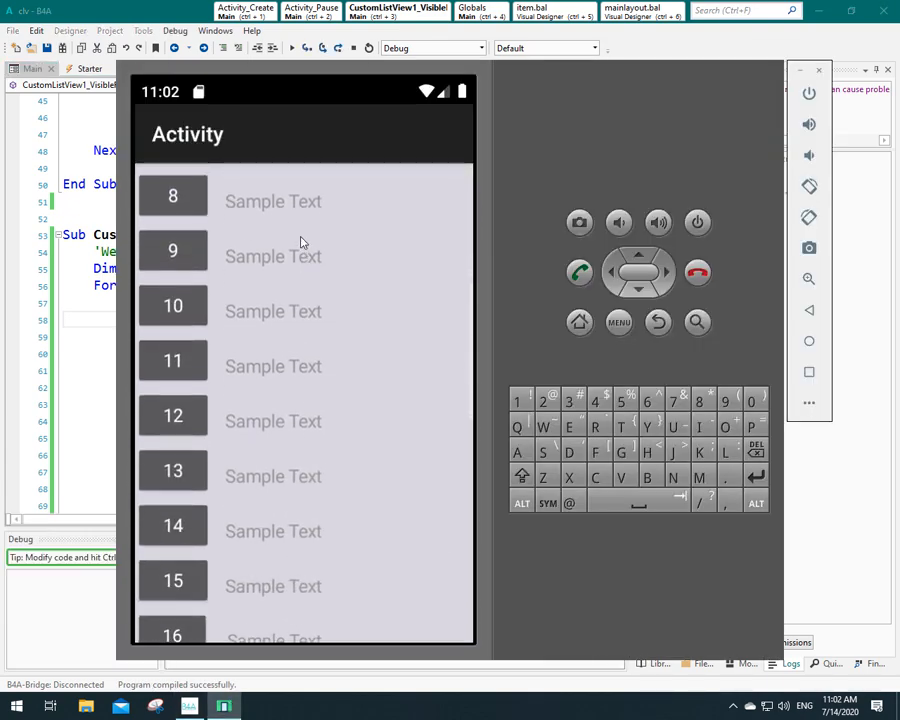
scroll(up, 3)
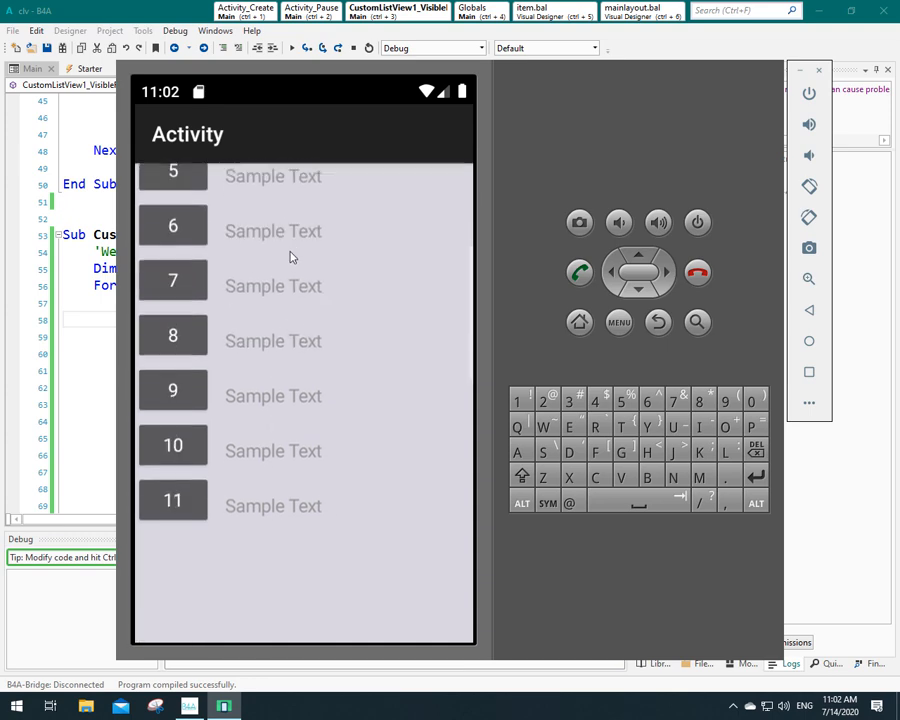
scroll(down, 3)
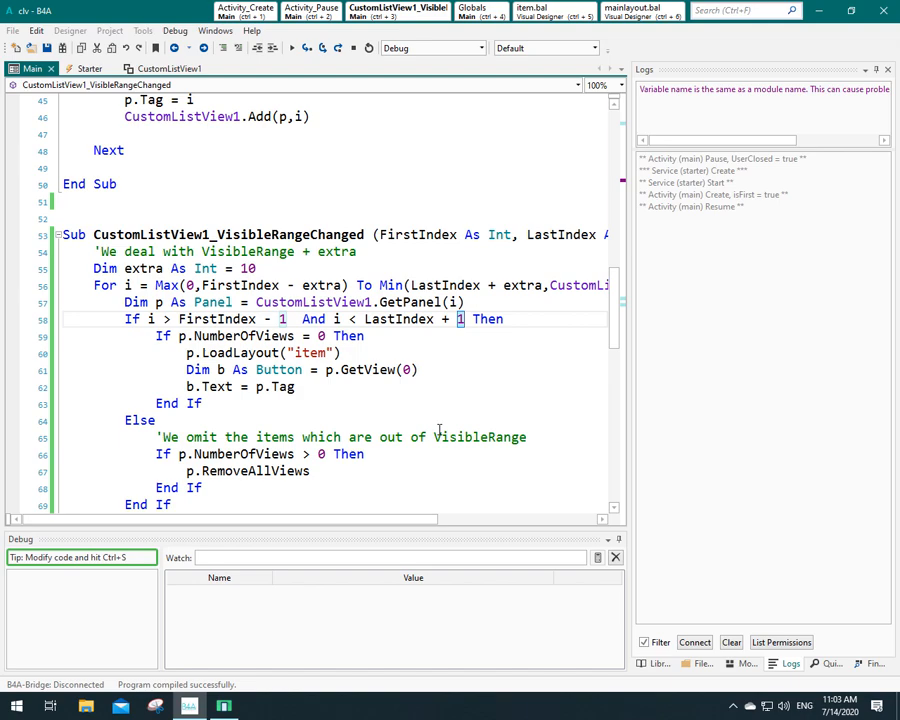
Step: Widen the range check to i > FirstIndex - 1 And i < LastIndex + 1
click(292, 48)
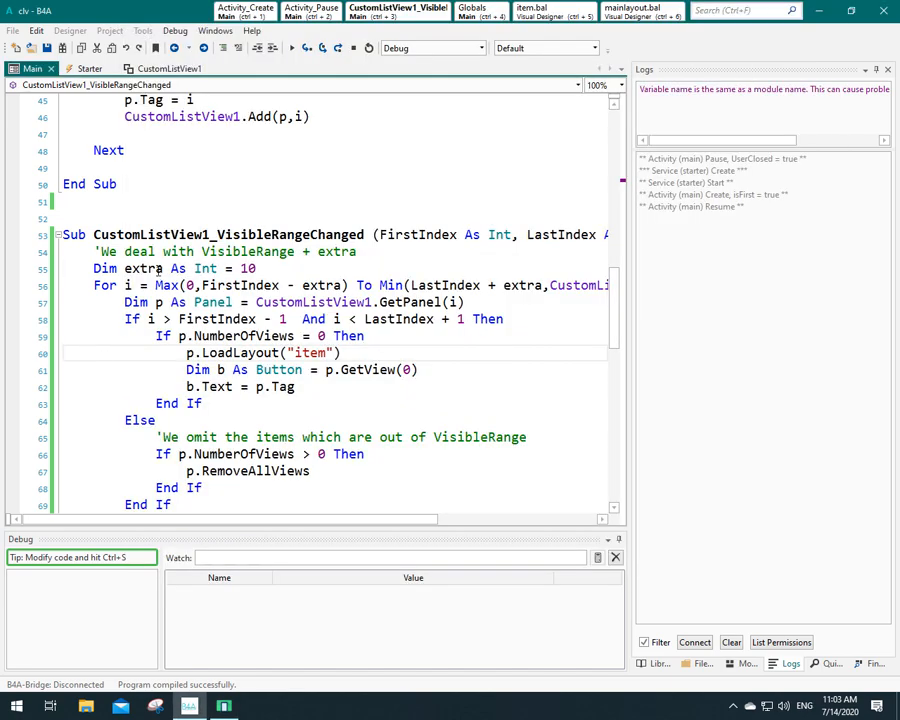
double_click(144, 268)
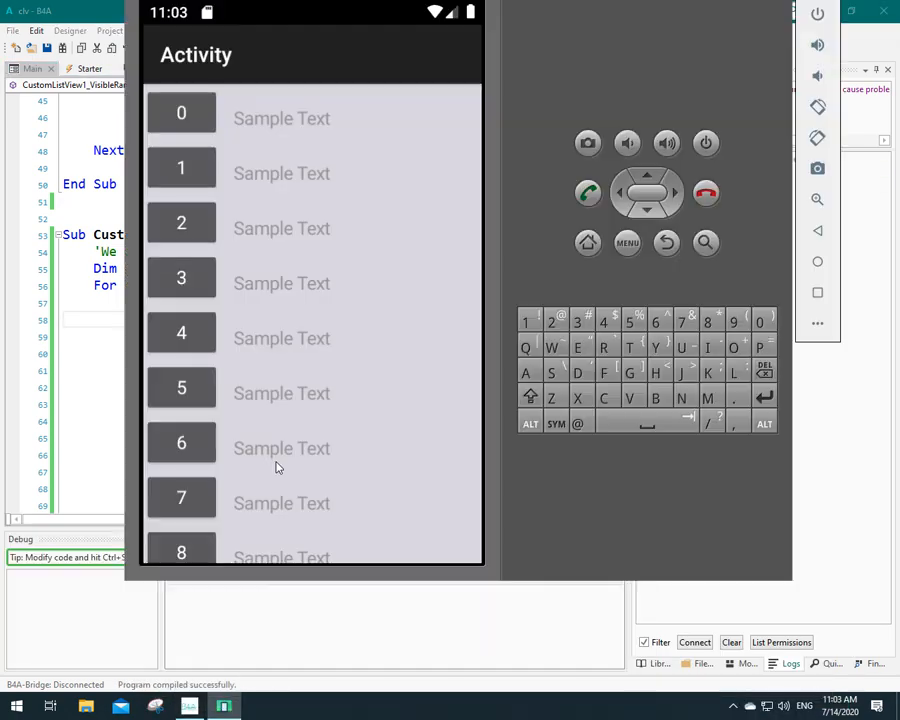
Step: Scroll the relaunched list down to row 14 and back up to rows 3–10
scroll(down, 3)
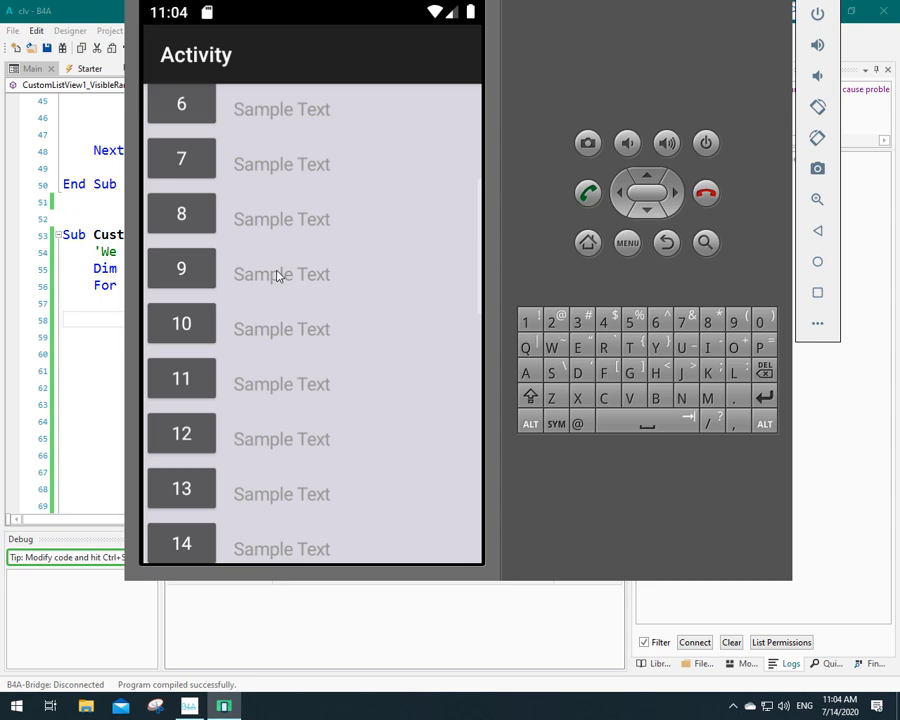
scroll(down, 3)
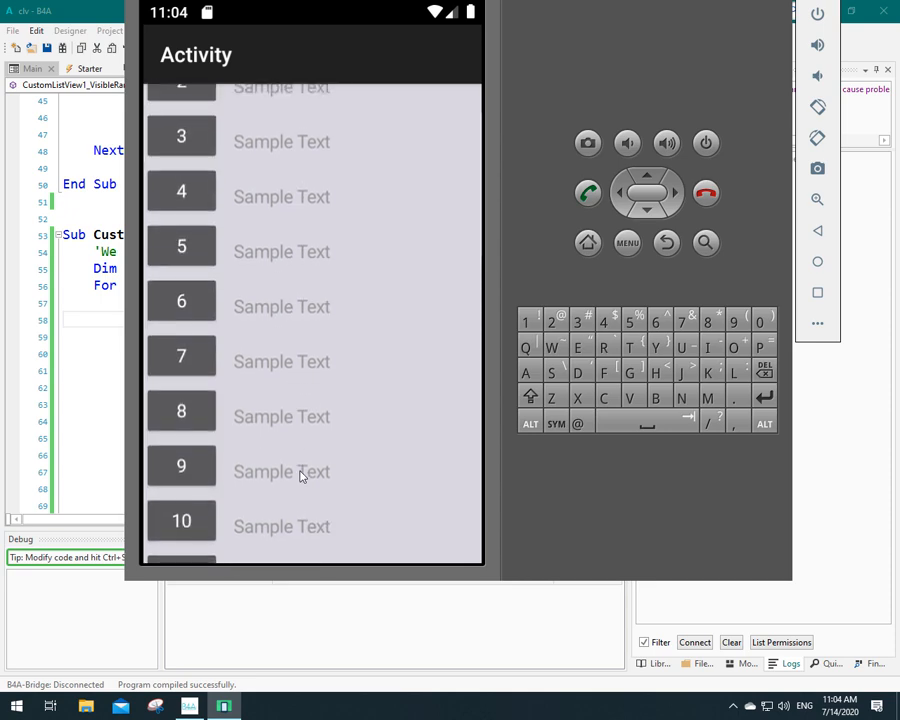